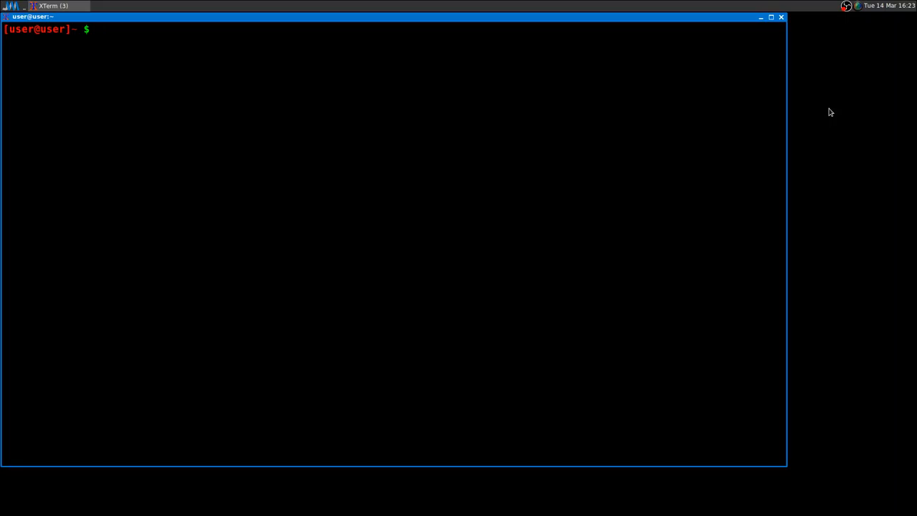
- Run df to report each mounted filesystem's total, used and available 1K blocks
left_click(393, 243)
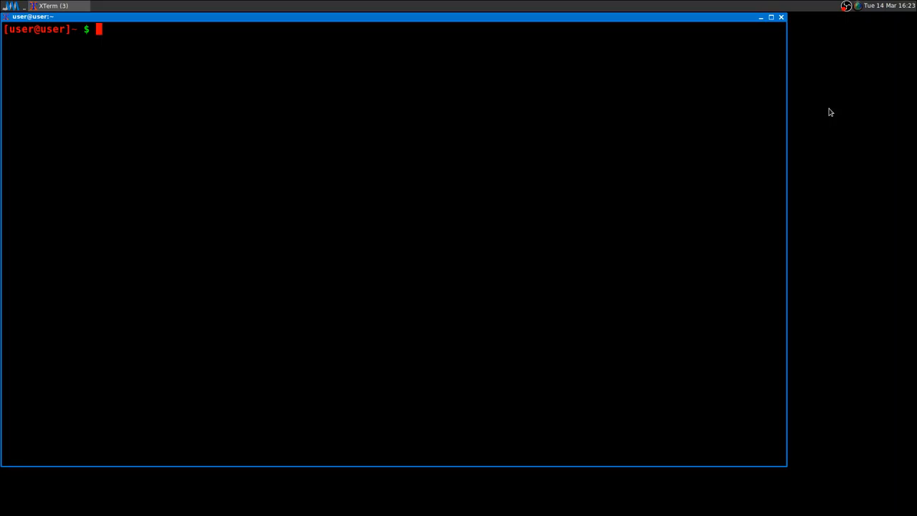
type("f")
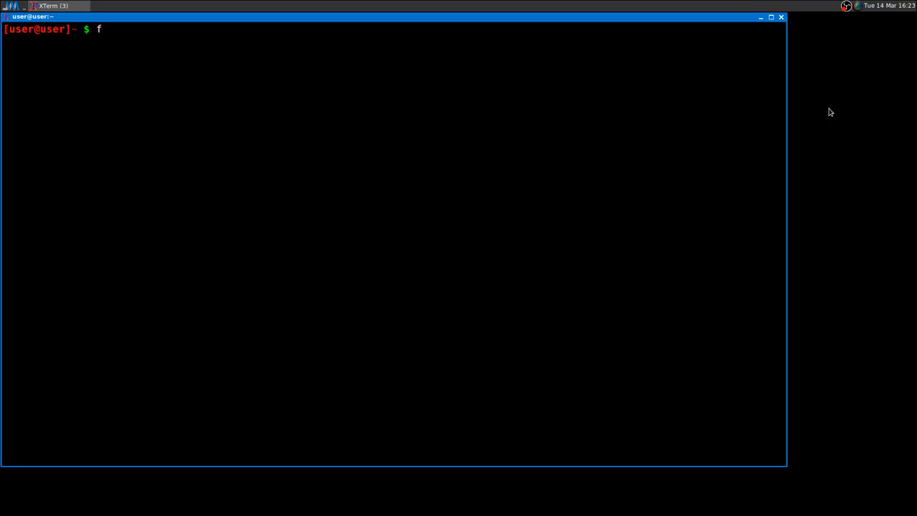
key("Return")
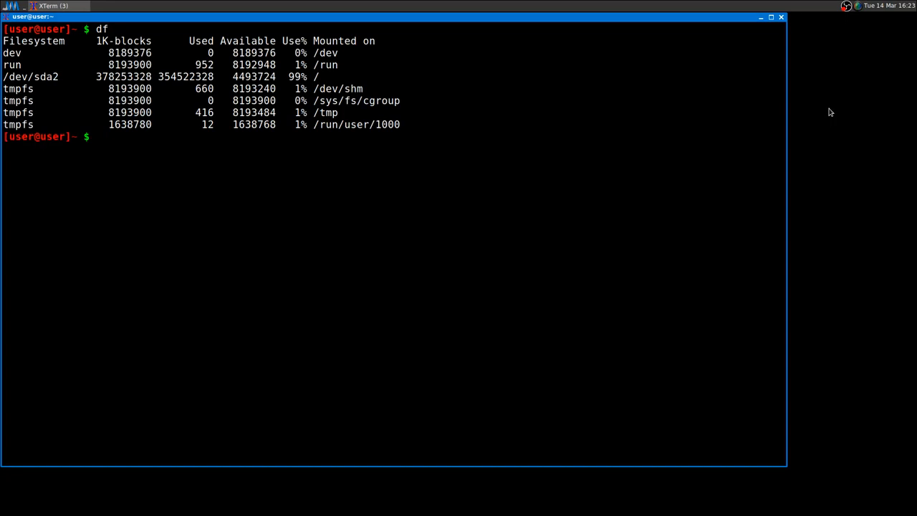
mouse_move(315, 188)
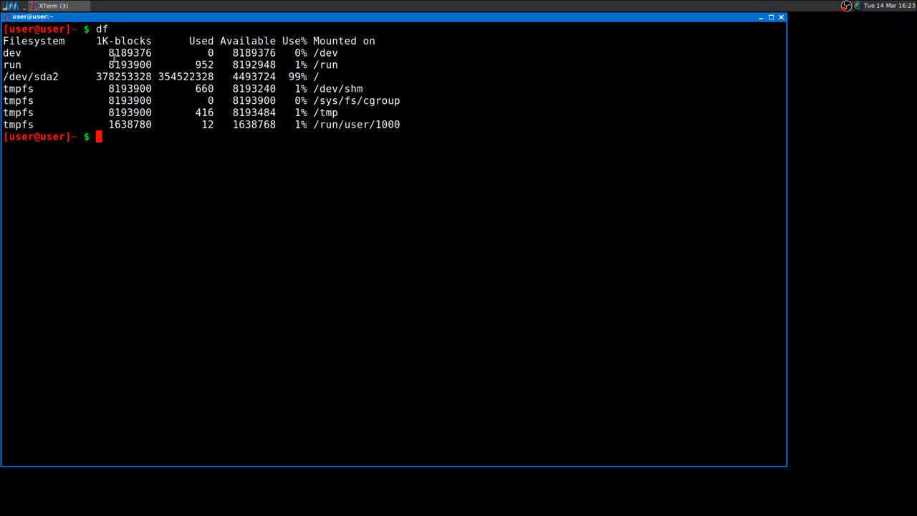
double_click(127, 52)
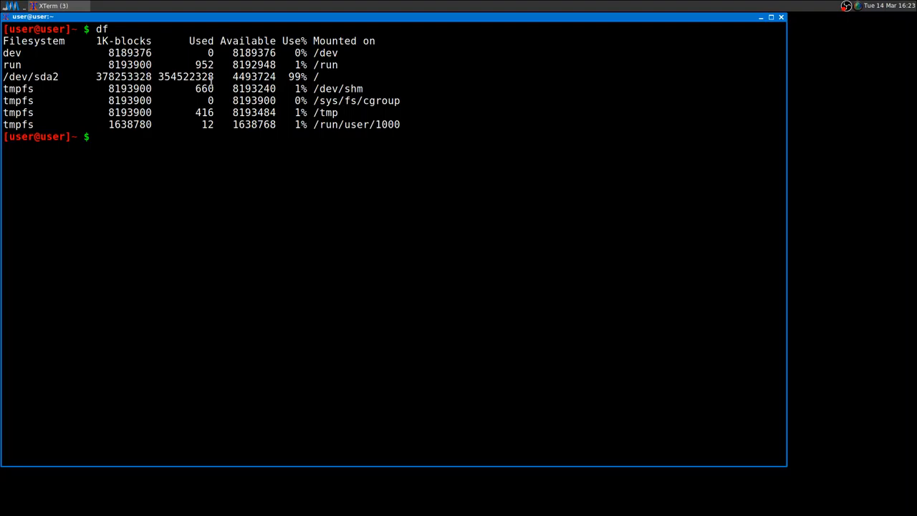
type("df -")
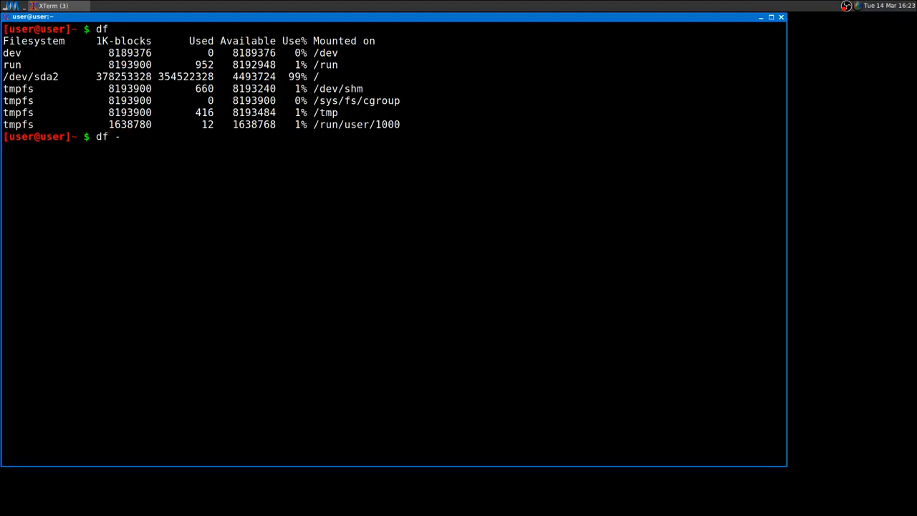
- Run df -h to show the same report with human-readable sizes like 361G and 7.9G
type("h")
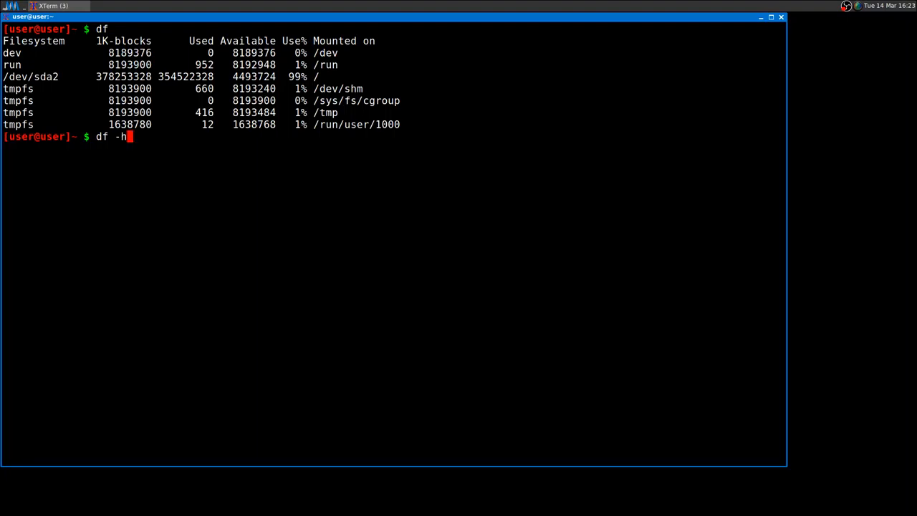
key("Return")
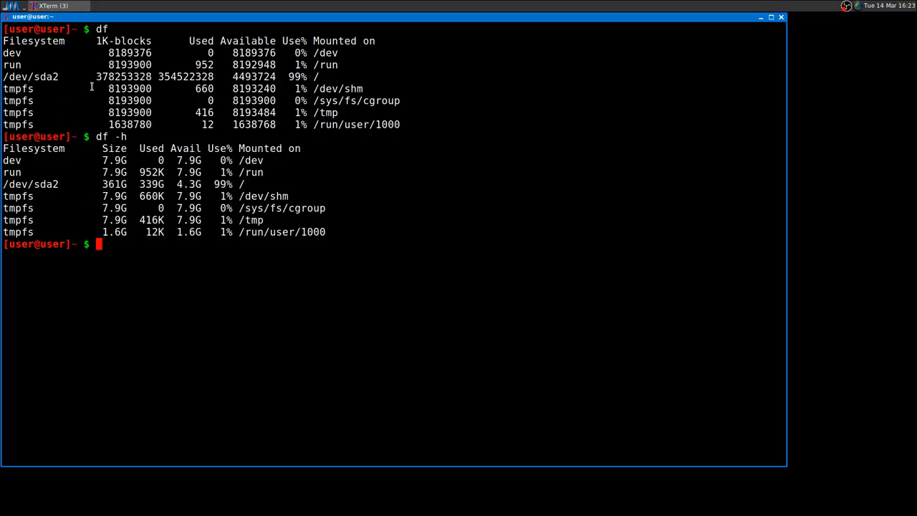
mouse_move(175, 146)
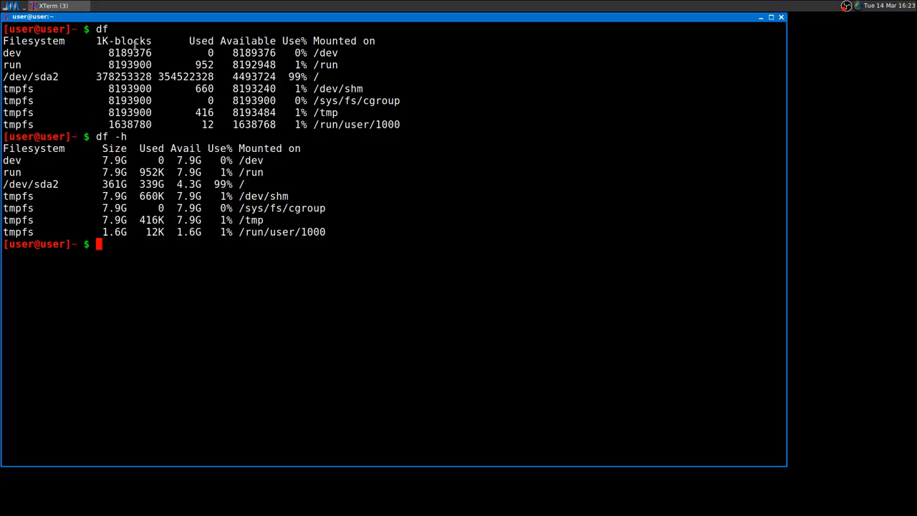
mouse_move(98, 138)
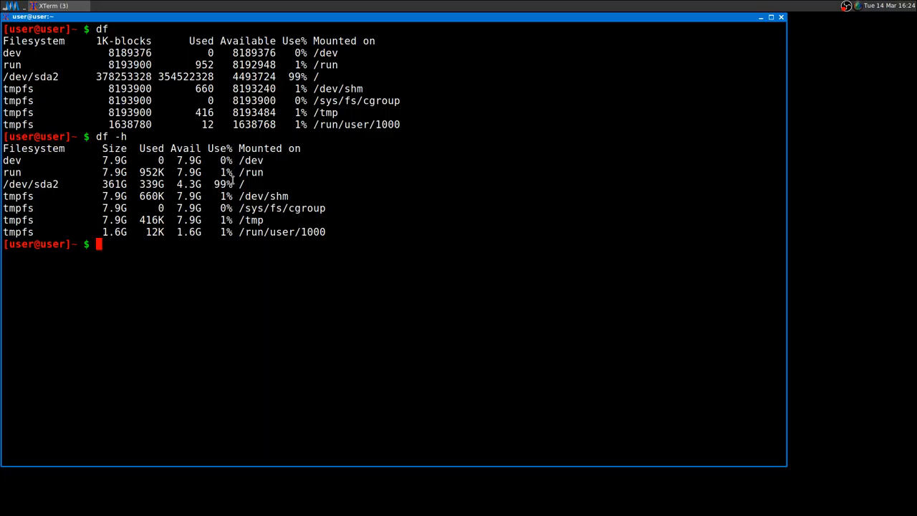
- Run du -hd 1 -t 5G to list top-level folders over 5G, e.g. .wineprefix 138G, total 303G
type("du")
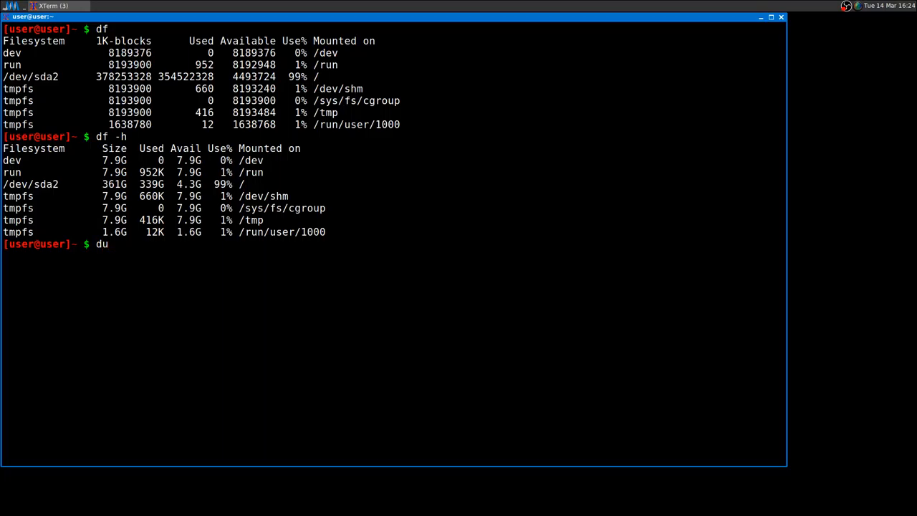
mouse_move(109, 243)
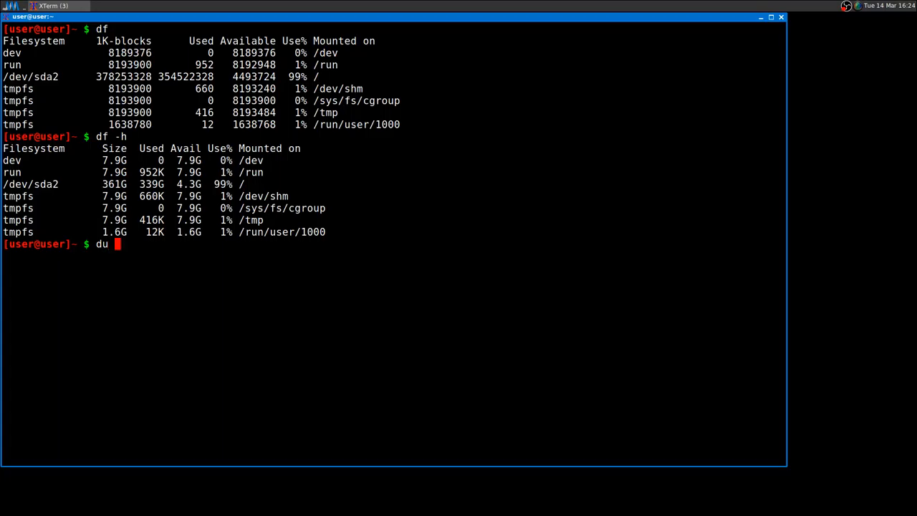
type("-h")
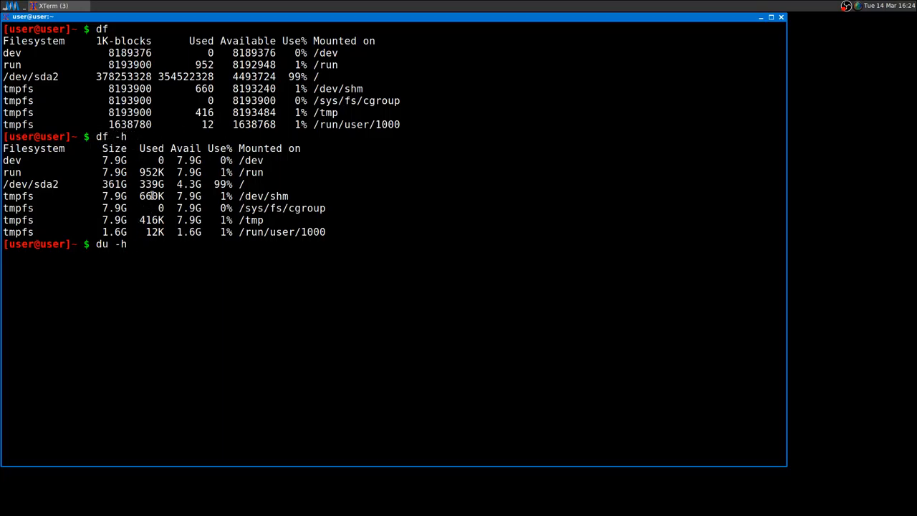
type("d")
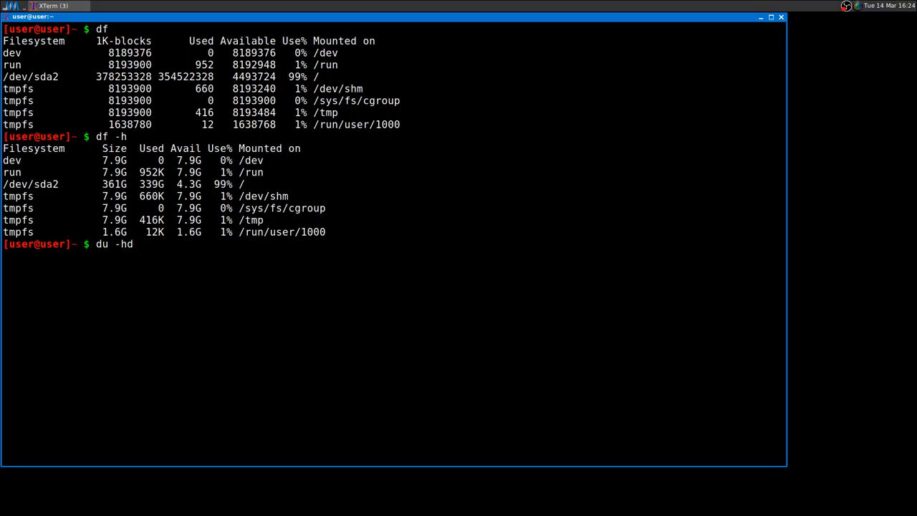
mouse_move(136, 244)
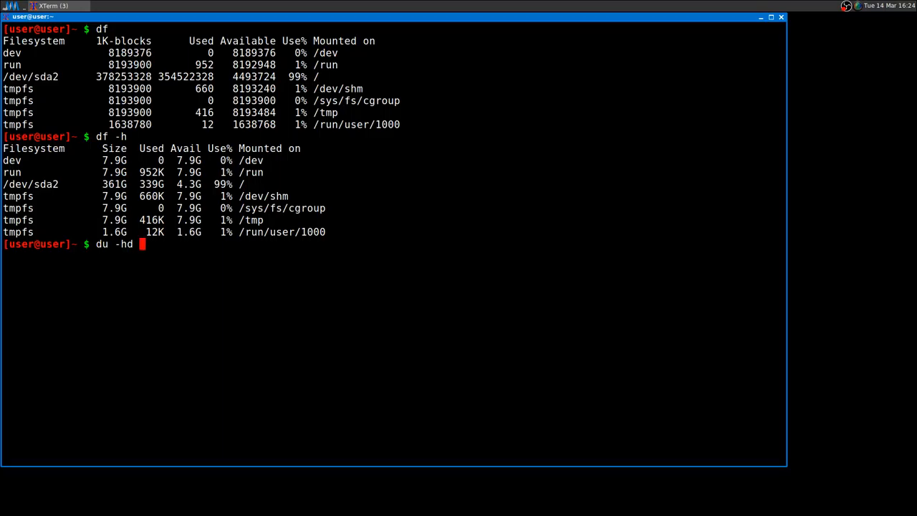
type("1")
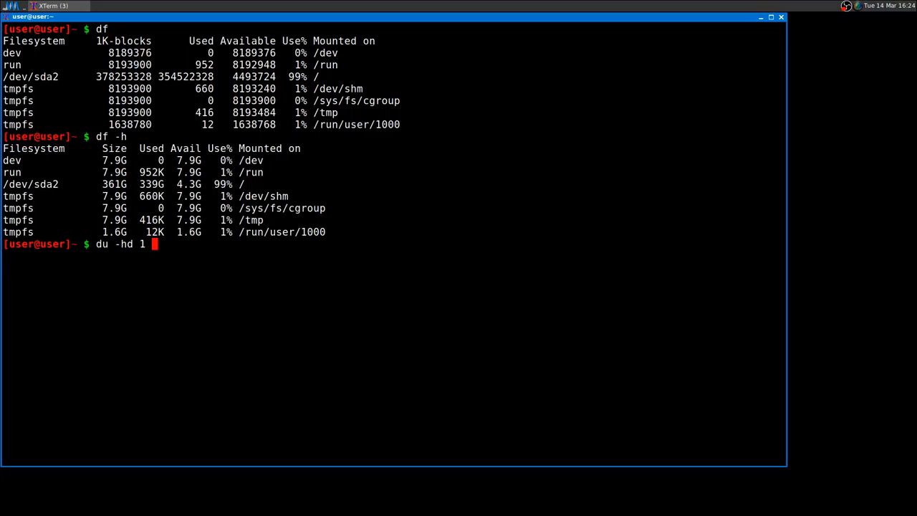
type("-t")
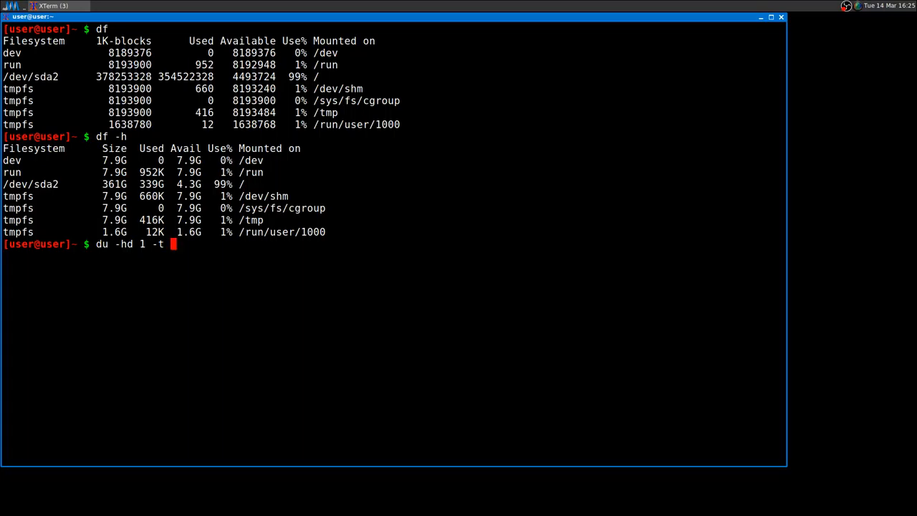
type("5G")
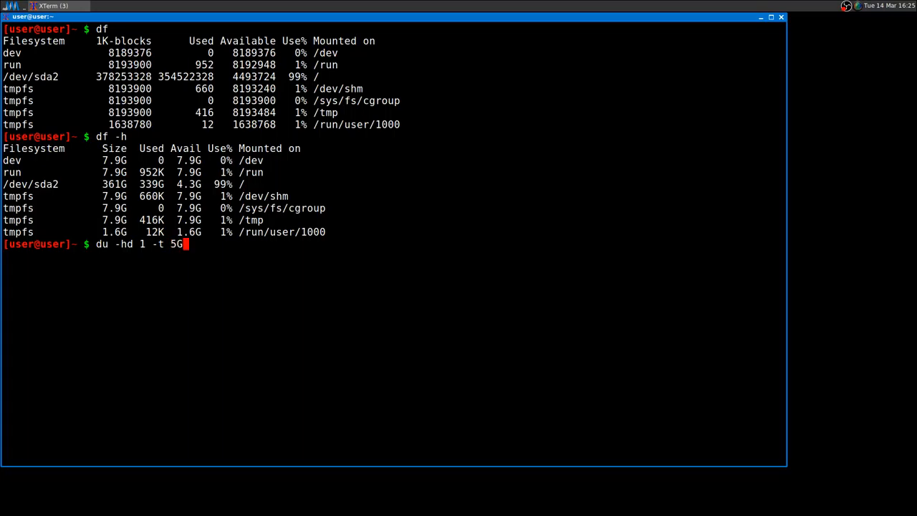
key("Return")
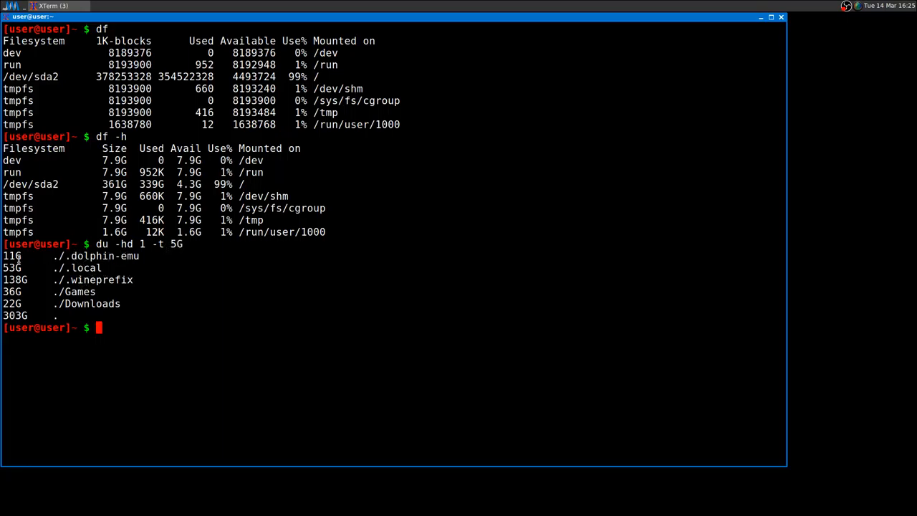
double_click(12, 255)
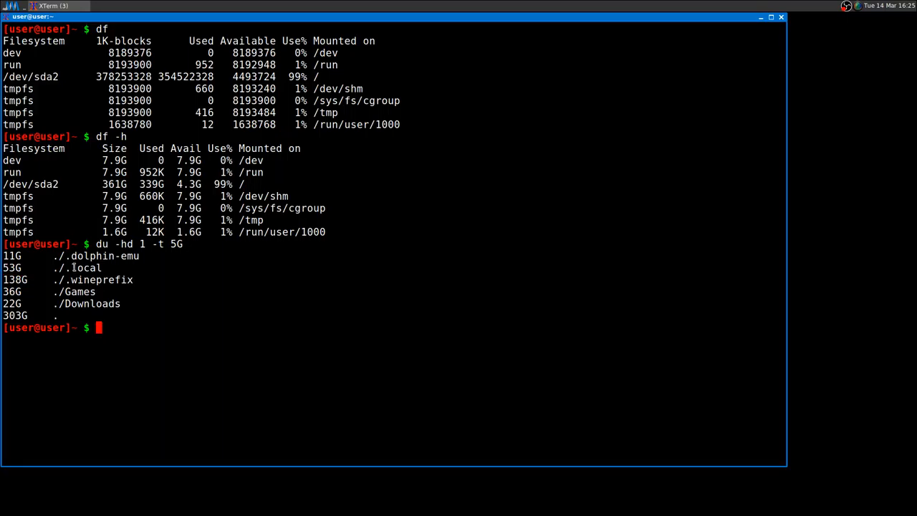
- Rerun the scan as du -hd 2 -t 5G to reveal game folders like red_orchestra_2 at 28G
key("Up")
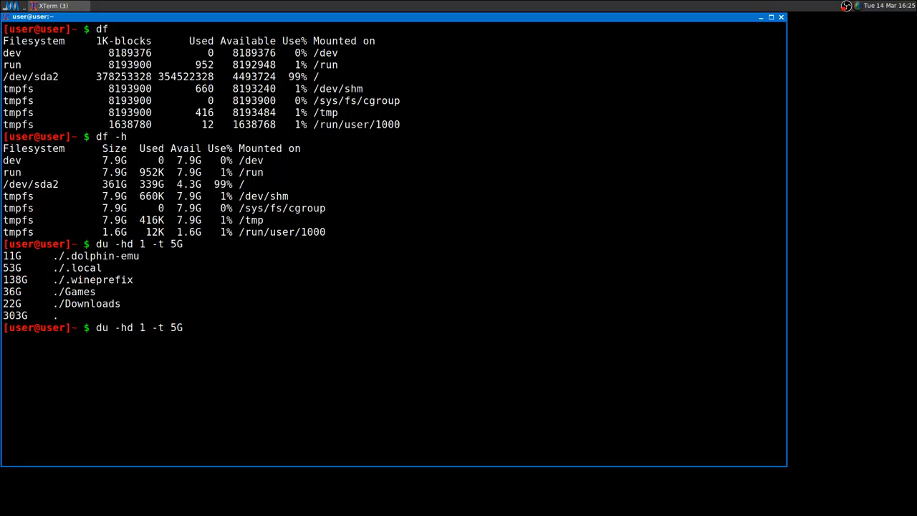
type("2")
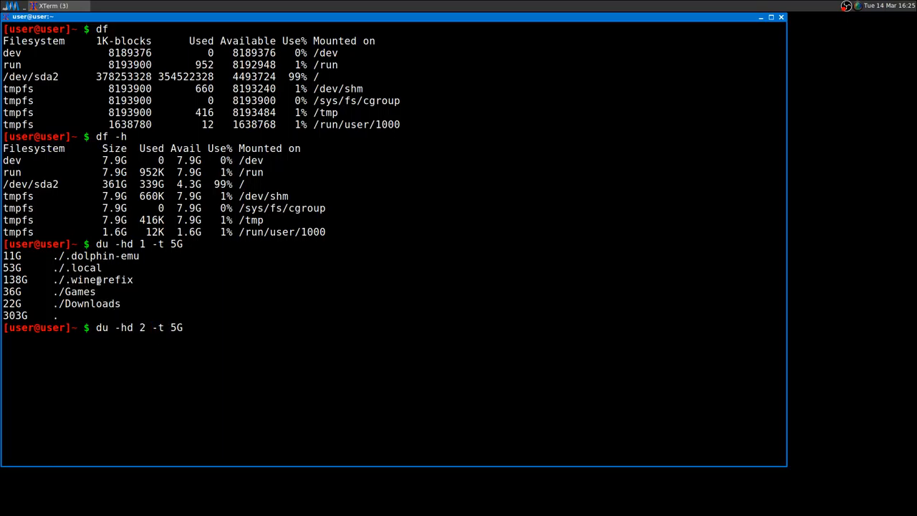
key("Return")
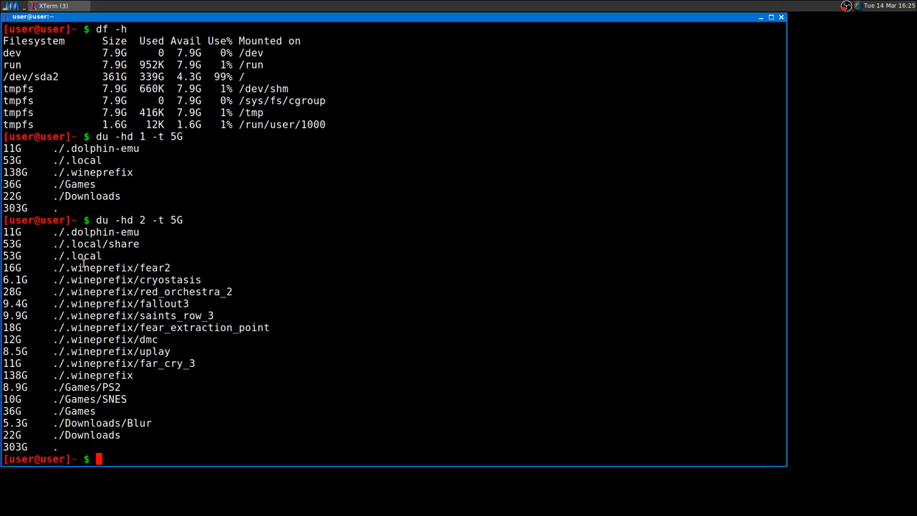
double_click(11, 268)
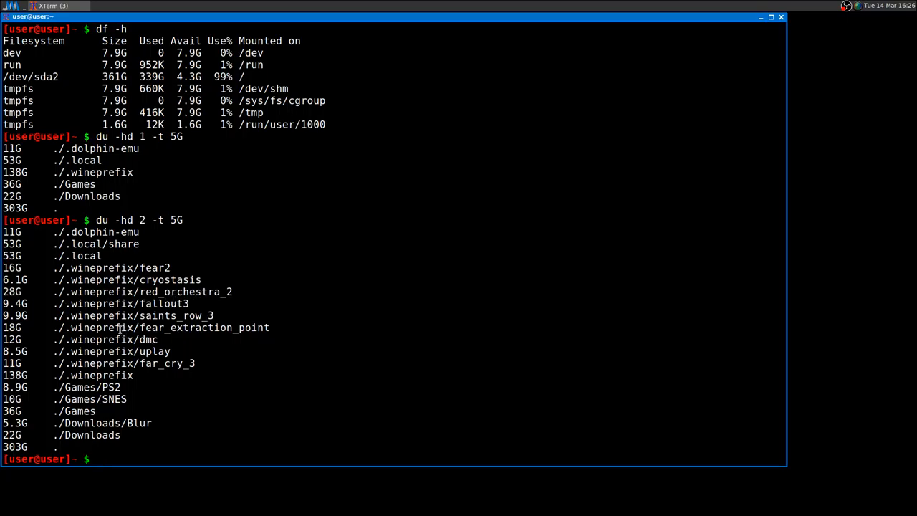
- Run du -hd 10 -t 10G and review the nested game folders it lists, total 303G
type("du -hd 2 -t 5G")
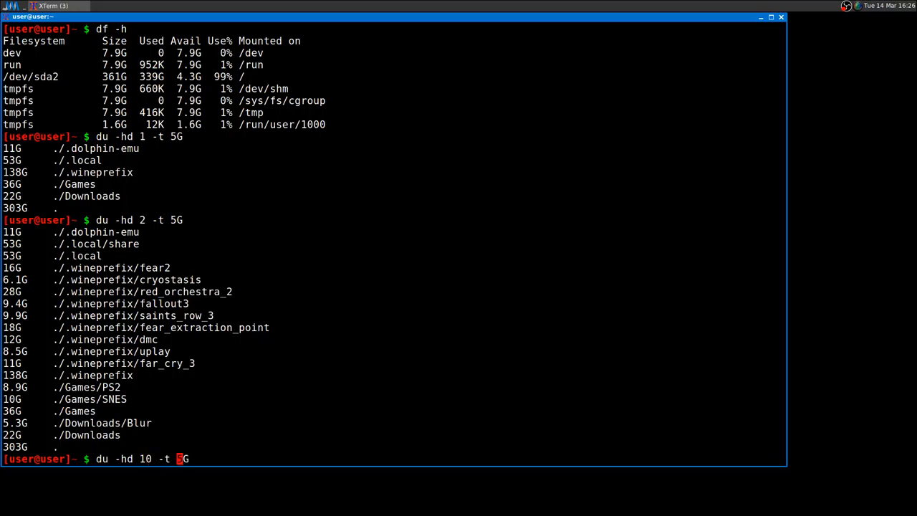
type("10")
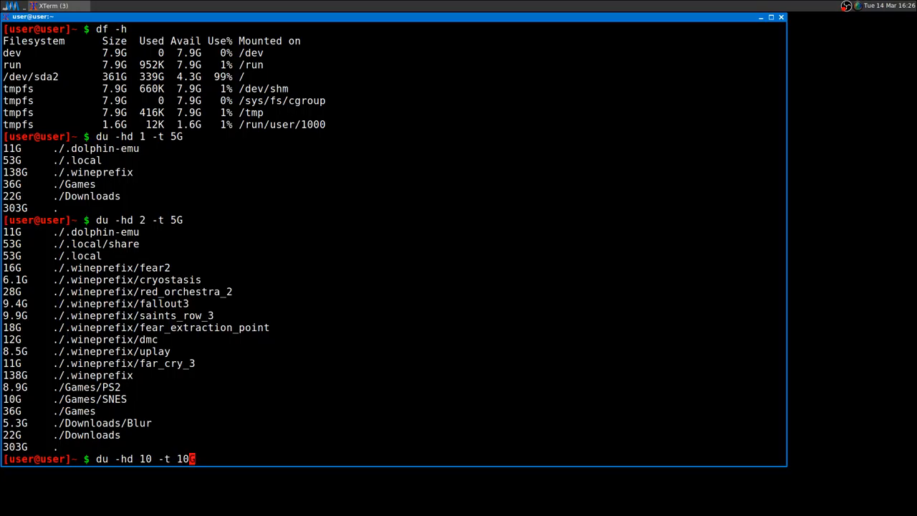
key("Return")
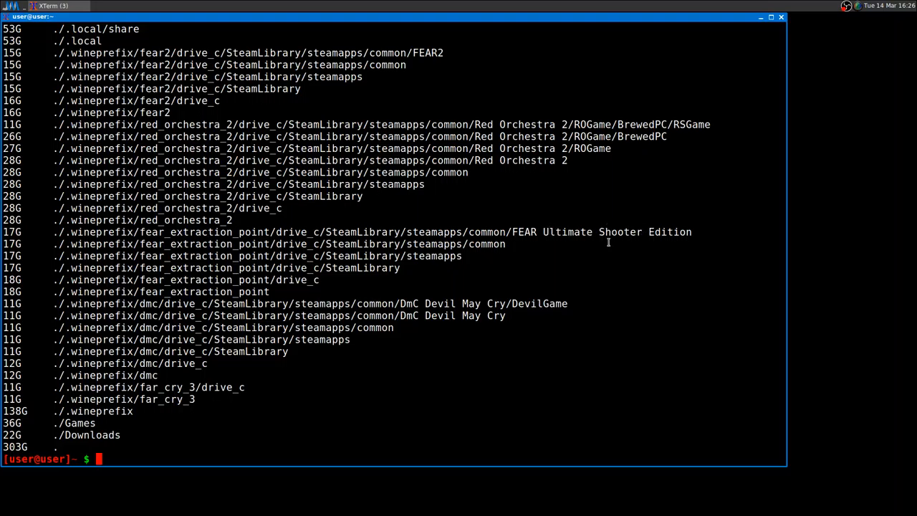
mouse_move(344, 293)
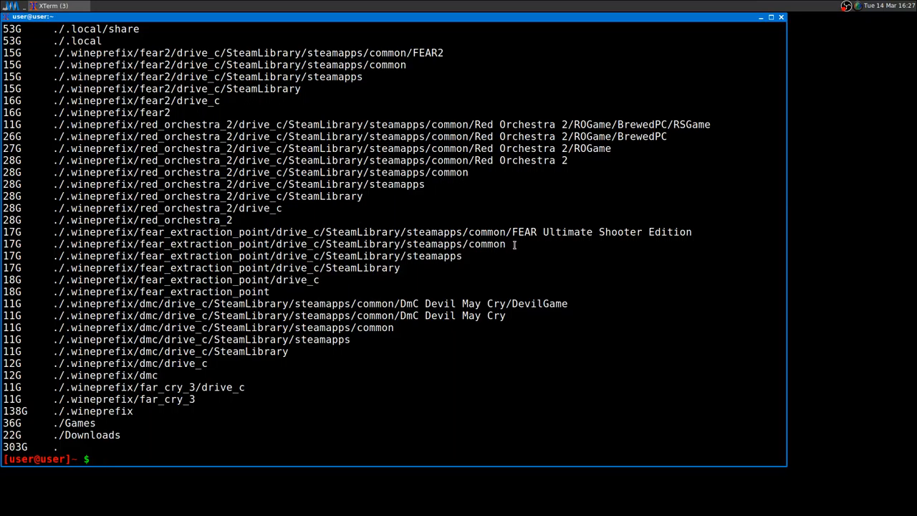
mouse_move(324, 268)
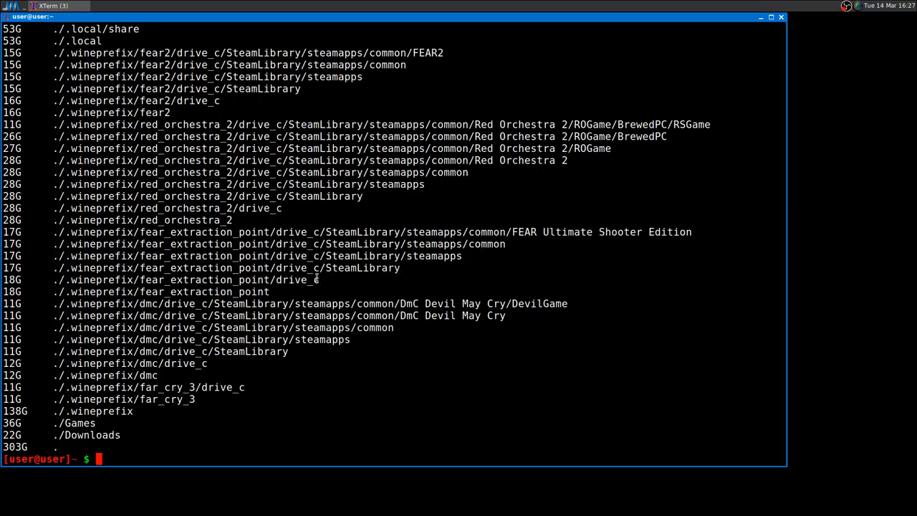
scroll("up", 3)
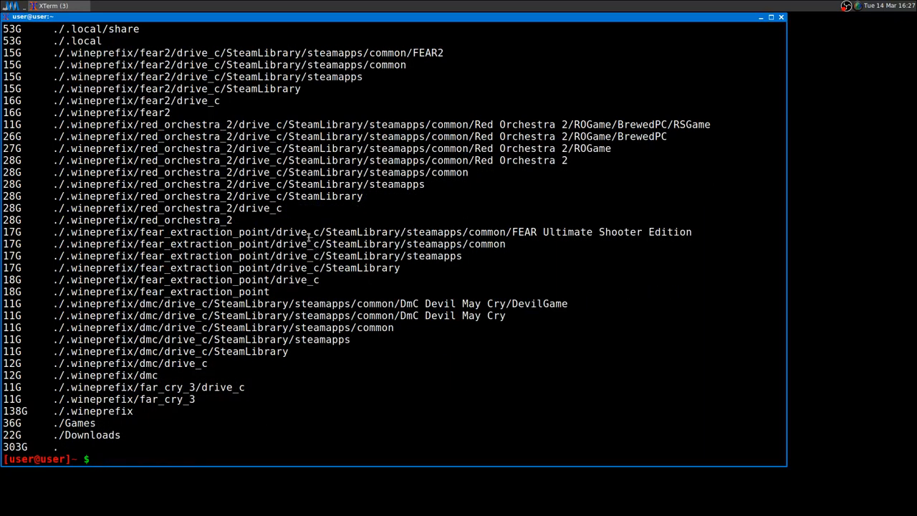
- Run du -hd 1 -t 10G to list only .dolphin-emu, .local, .wineprefix, Games and Downloads
type("du -hd 10 -t 10G")
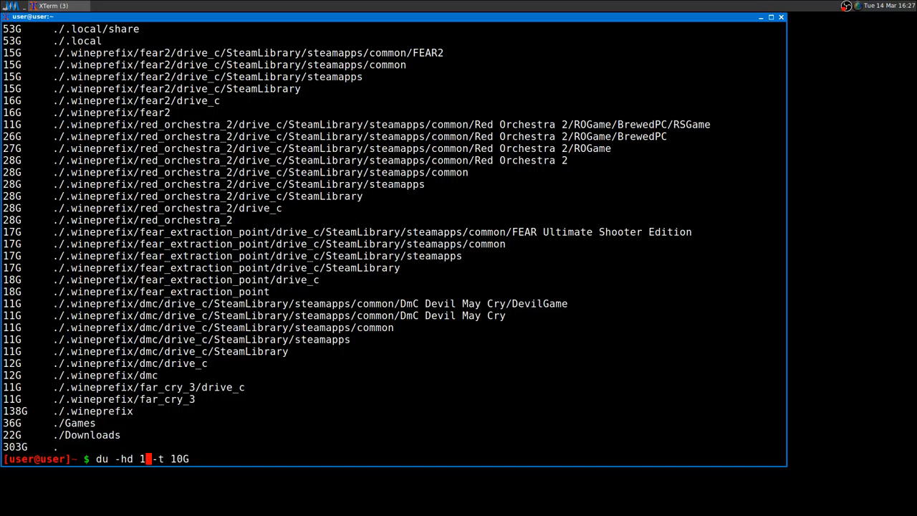
key("Return")
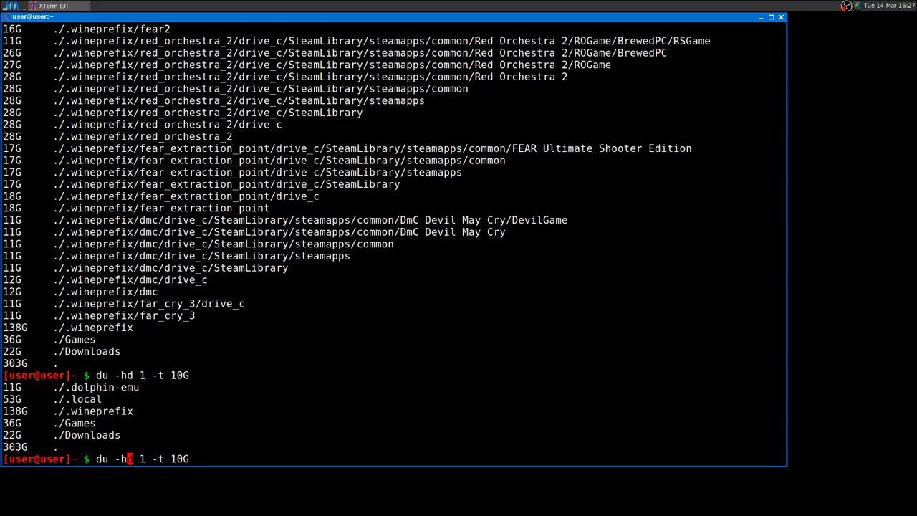
type("a")
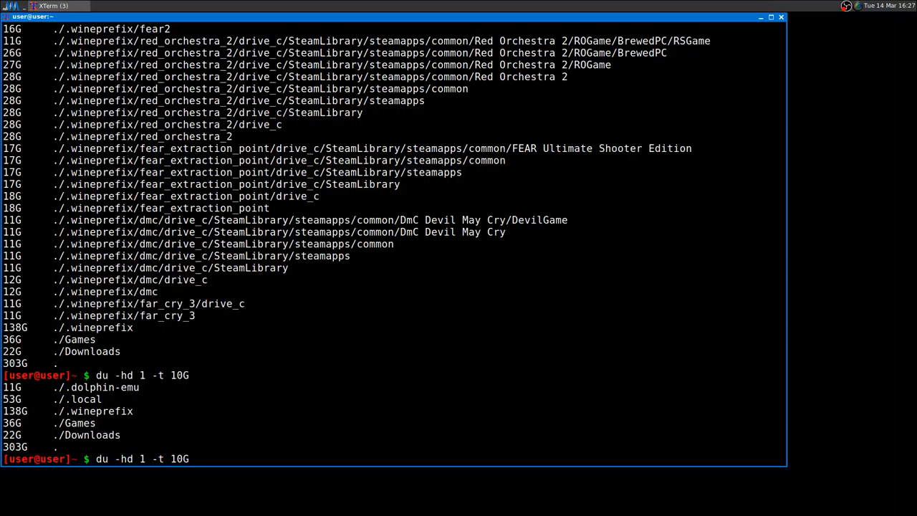
- Run du -had 1 at thresholds 10G, 4G and 3G, surfacing the 3.6G ZEITGEIST mp4 and .config 3.5G
type("a")
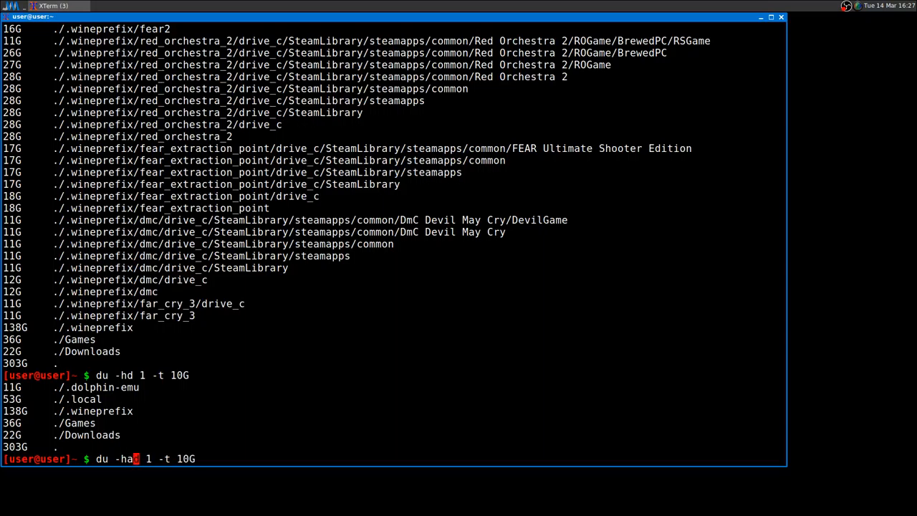
key("Return")
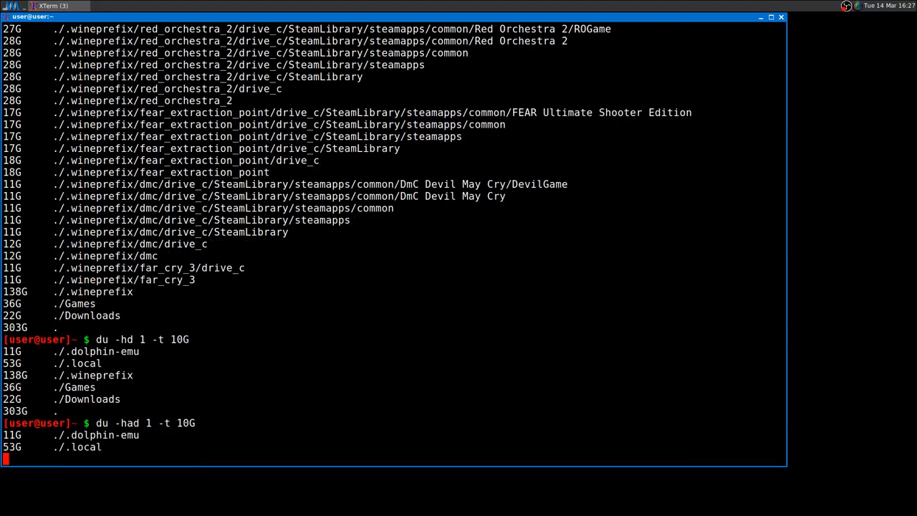
key("Return")
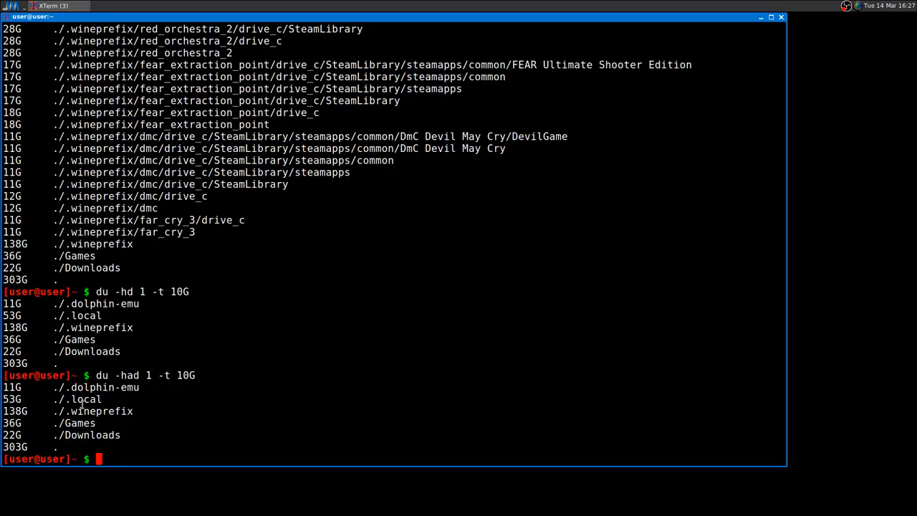
type("du -had 1 -t 10G")
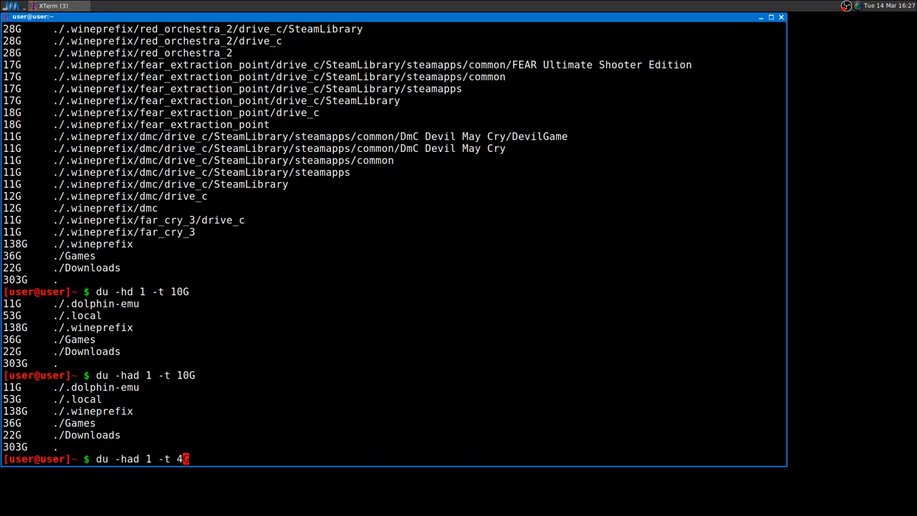
key("Return")
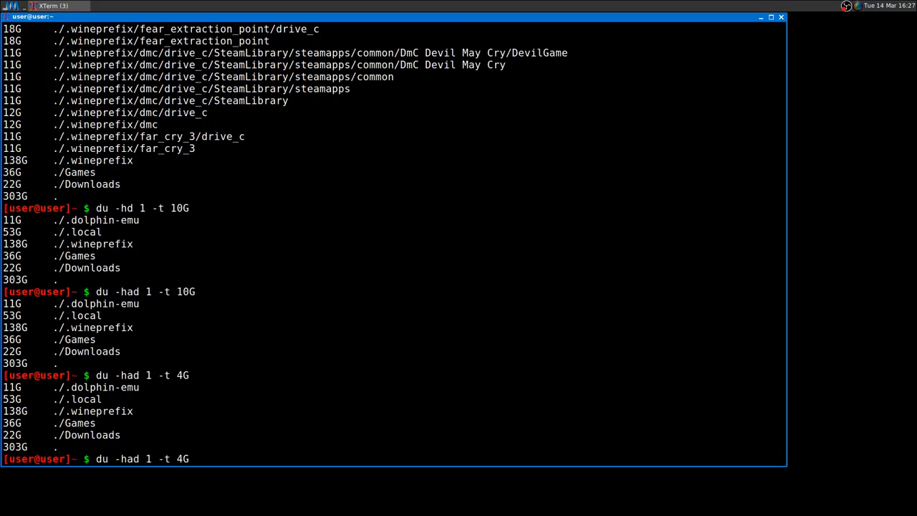
type("3")
key("Return")
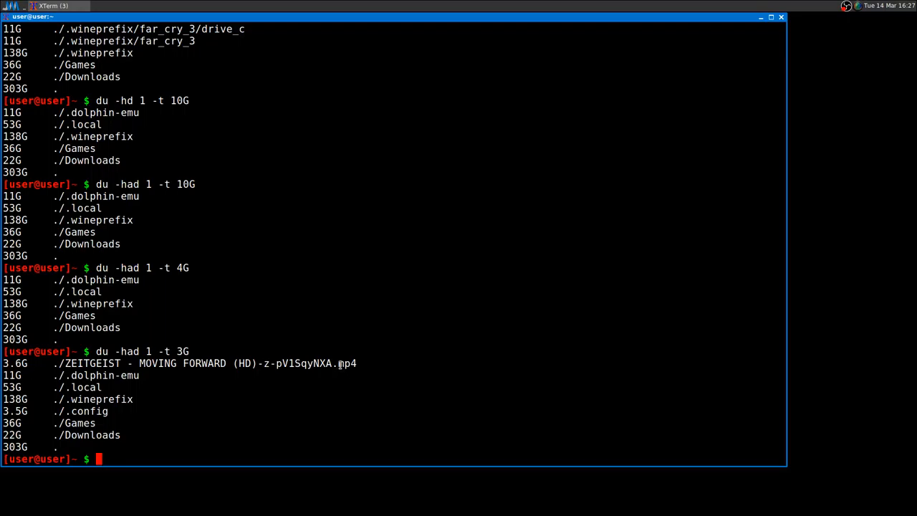
double_click(347, 364)
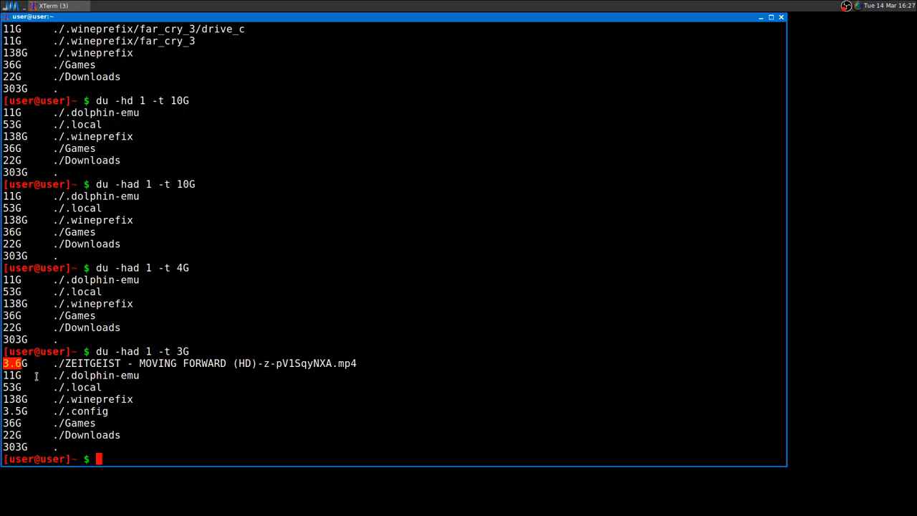
mouse_move(165, 307)
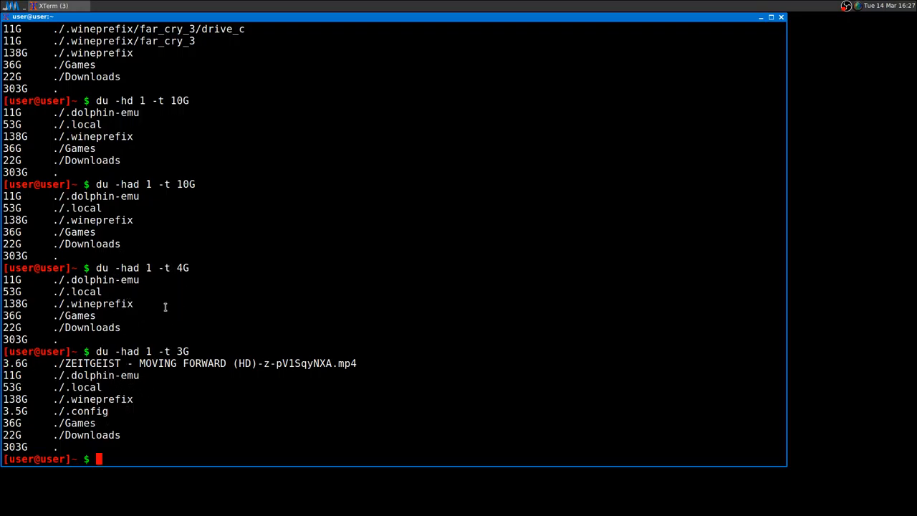
mouse_move(159, 384)
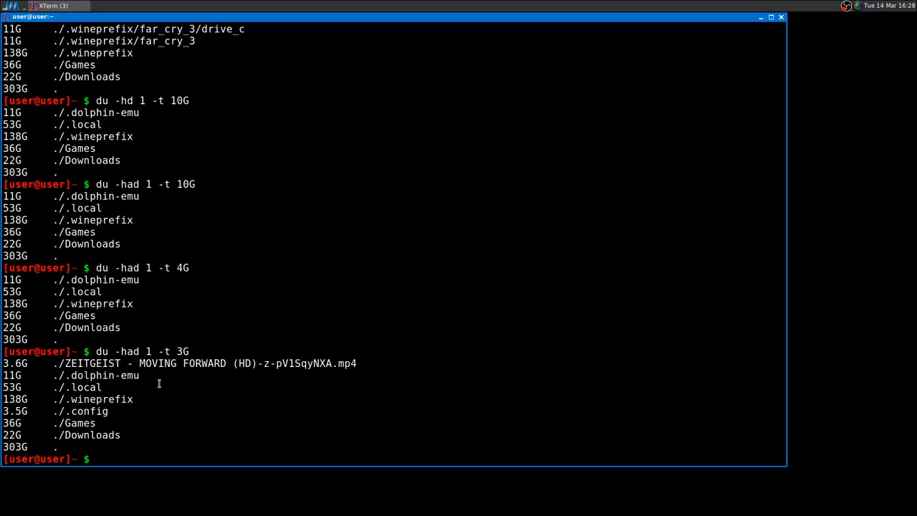
- Run du -had 10 -t 3G and review nested items like fc3_main.dat and Blur.iso, total 303G
type("du -had 1 -t 3G")
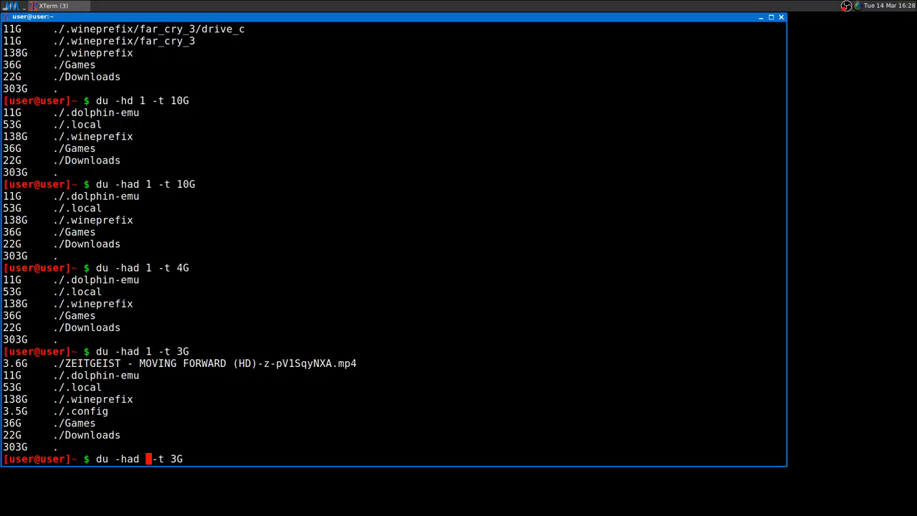
type("10")
key("Return")
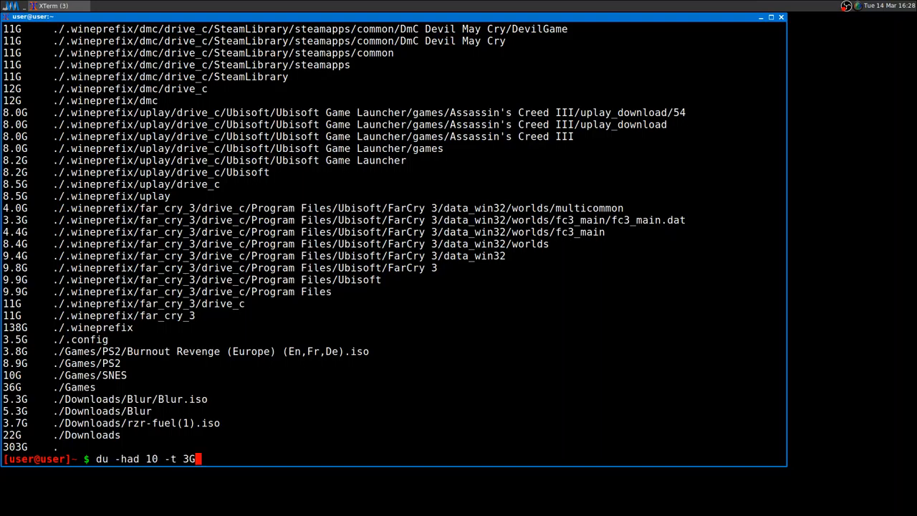
mouse_move(285, 375)
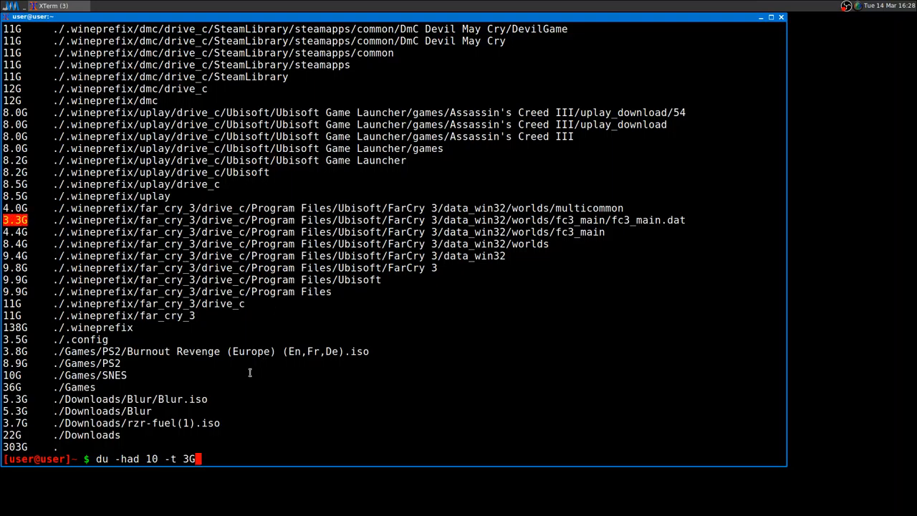
mouse_move(233, 321)
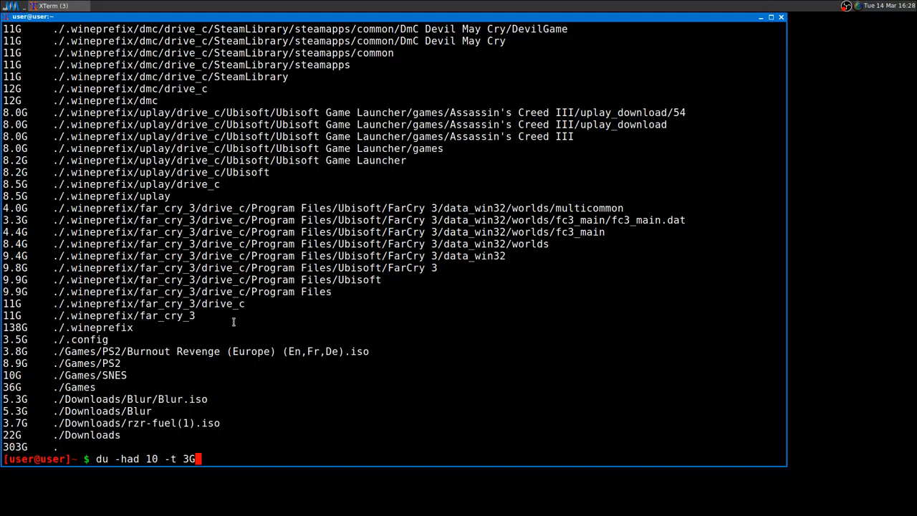
mouse_move(231, 424)
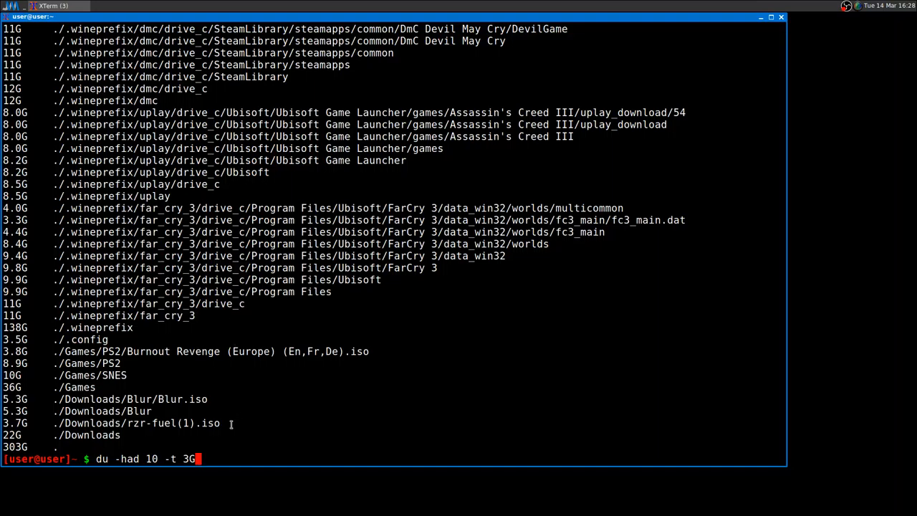
mouse_move(251, 373)
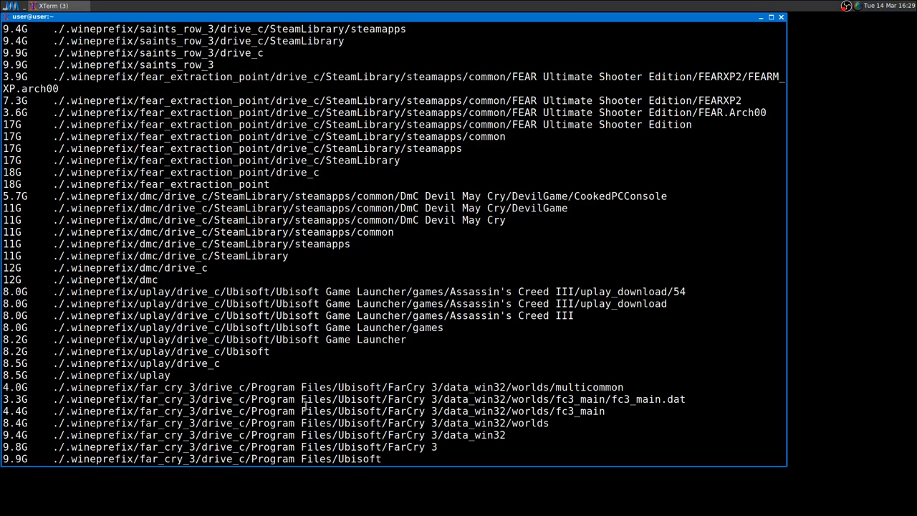
scroll("down", 3)
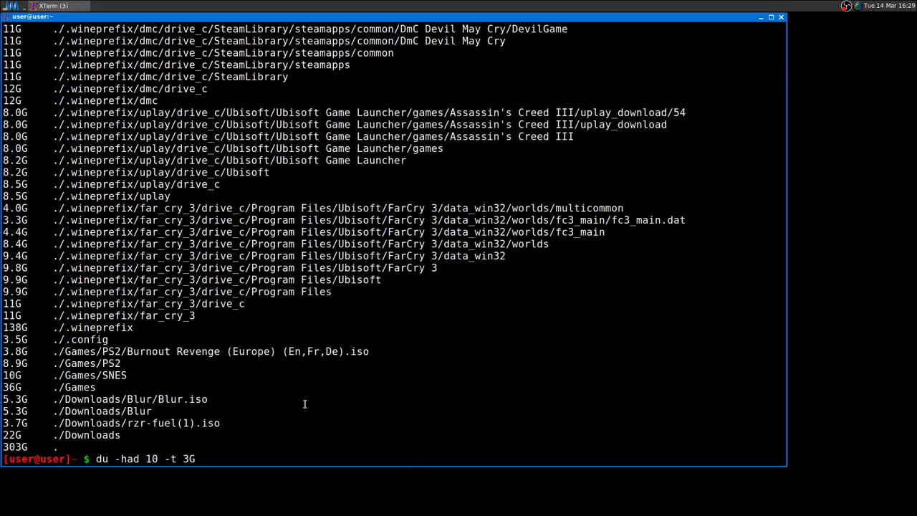
mouse_move(300, 392)
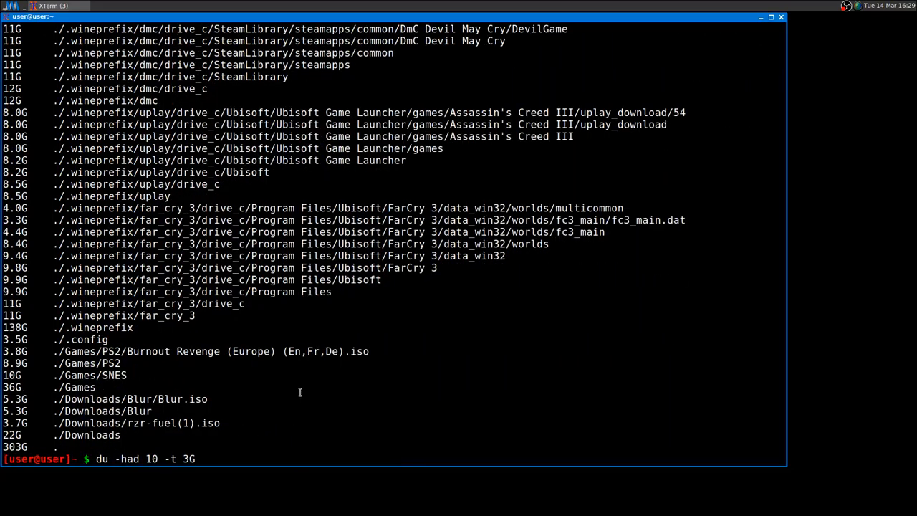